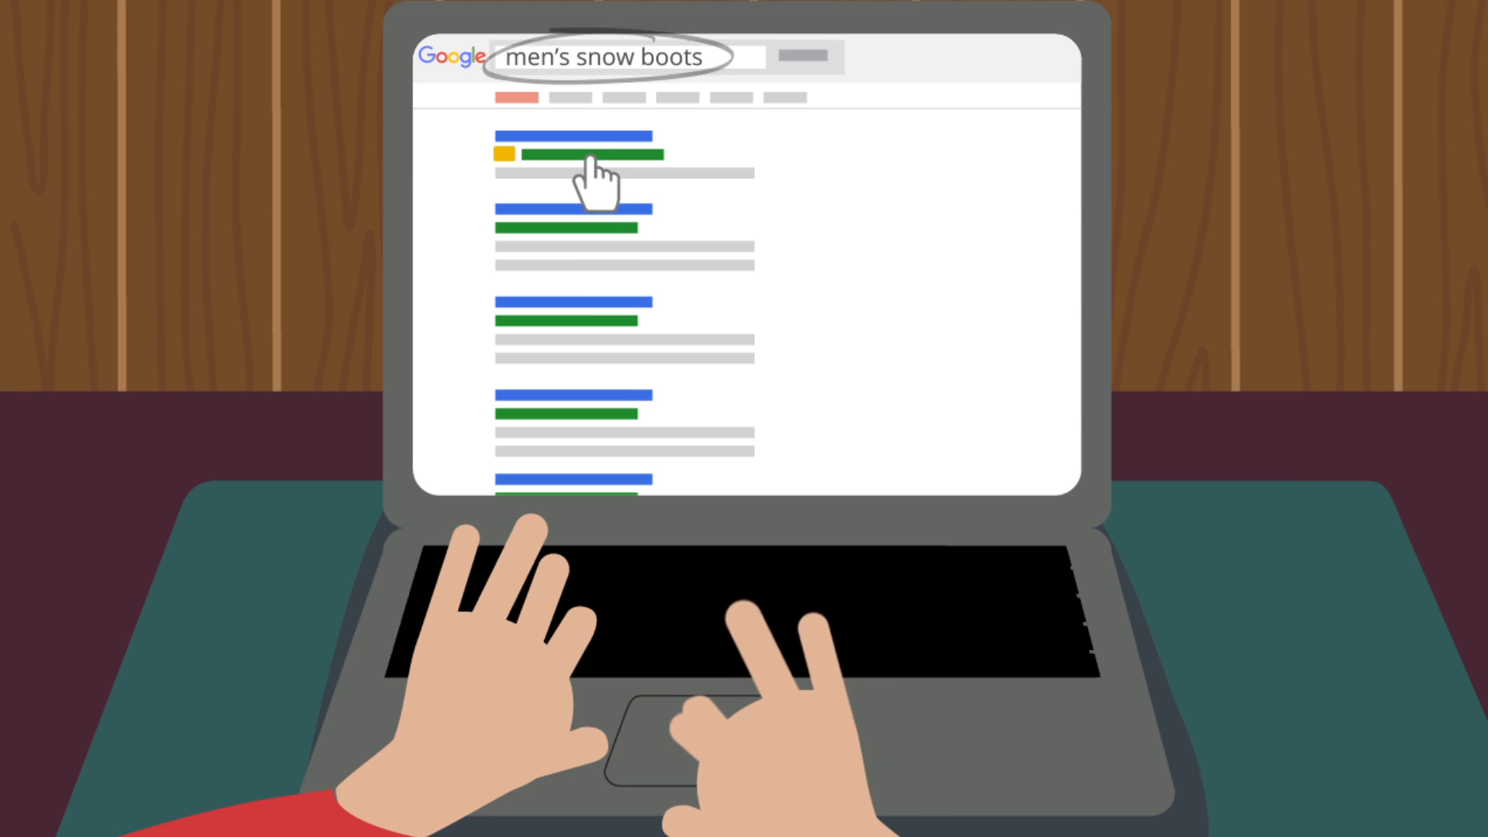
Search Google for men's snow boots and click the ad listed above the results.
click(586, 170)
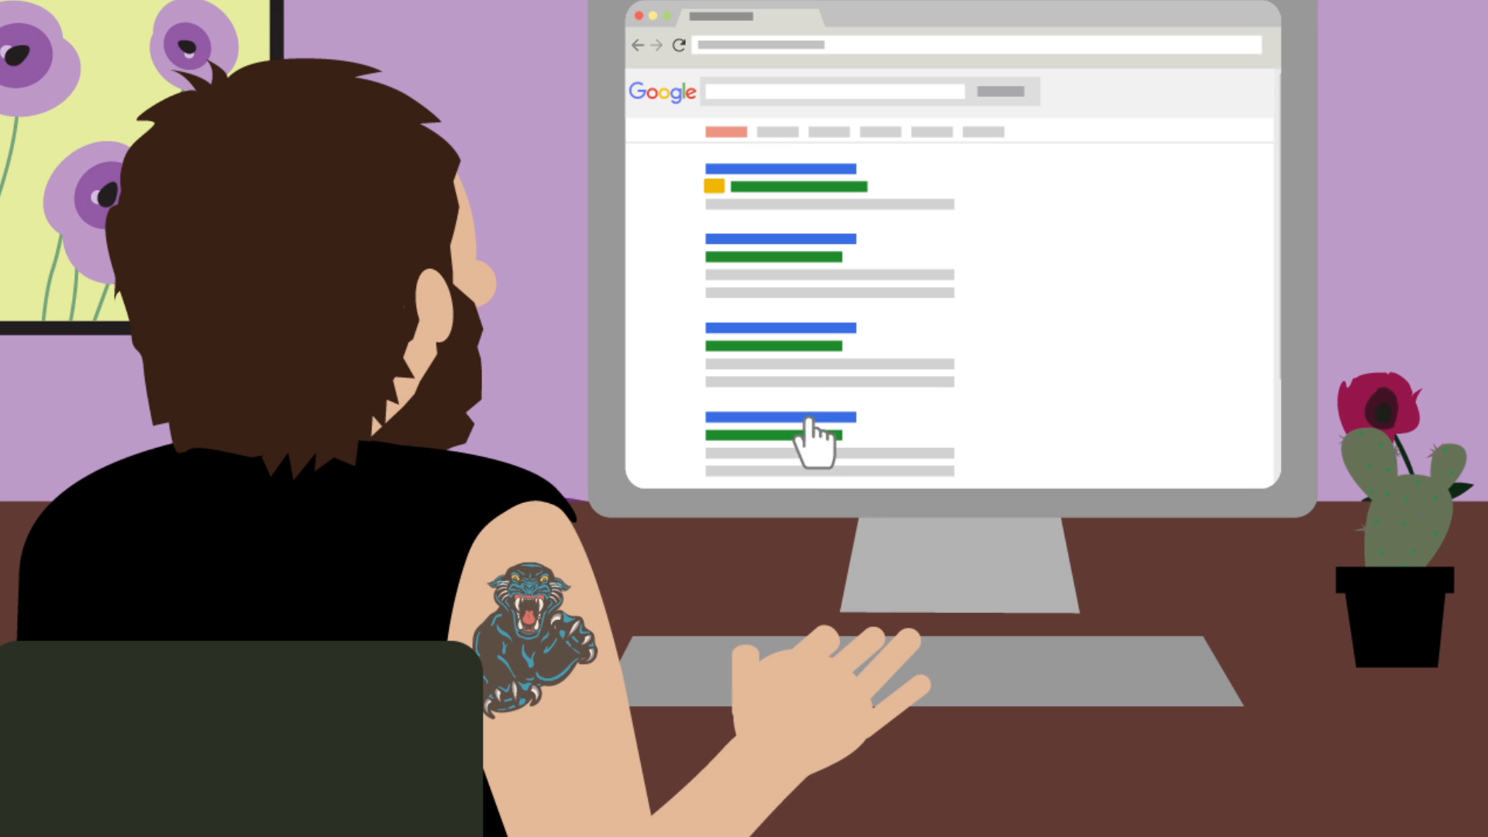
click(811, 438)
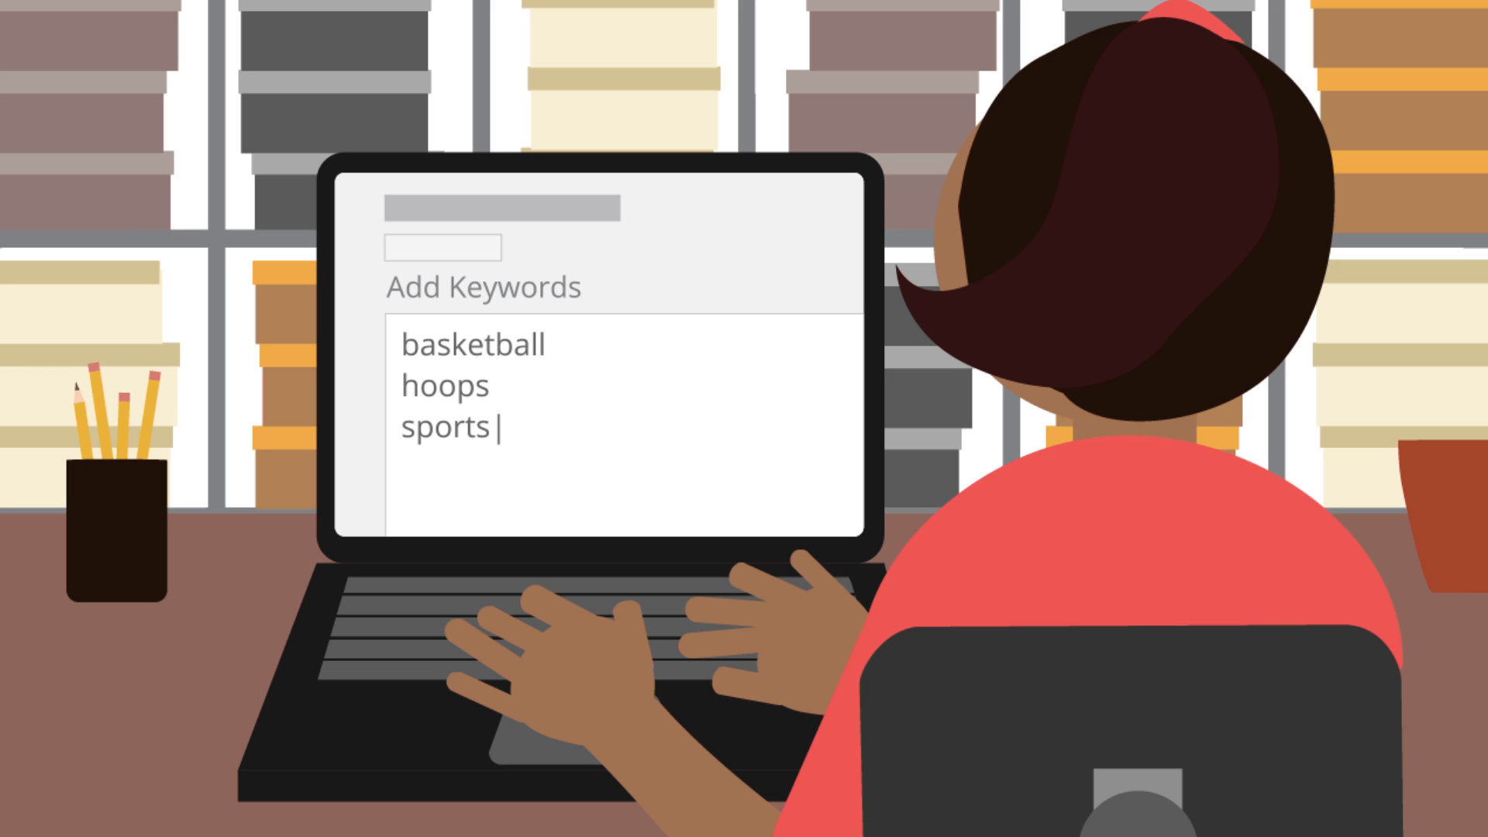
Replace the generic keywords with basketball shoes and begin typing 'discount men's bask'.
text(discount men's bask)
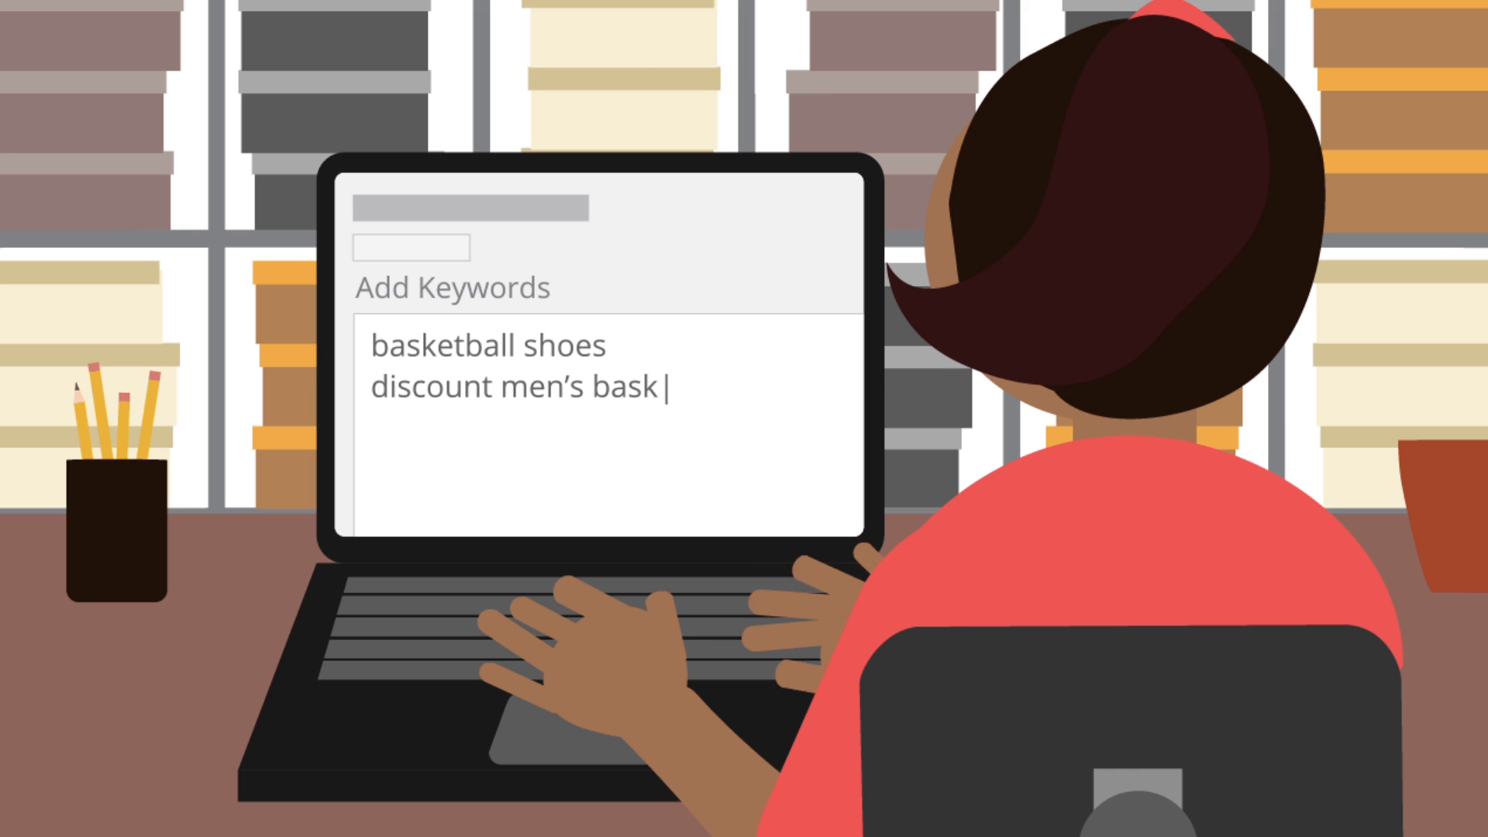